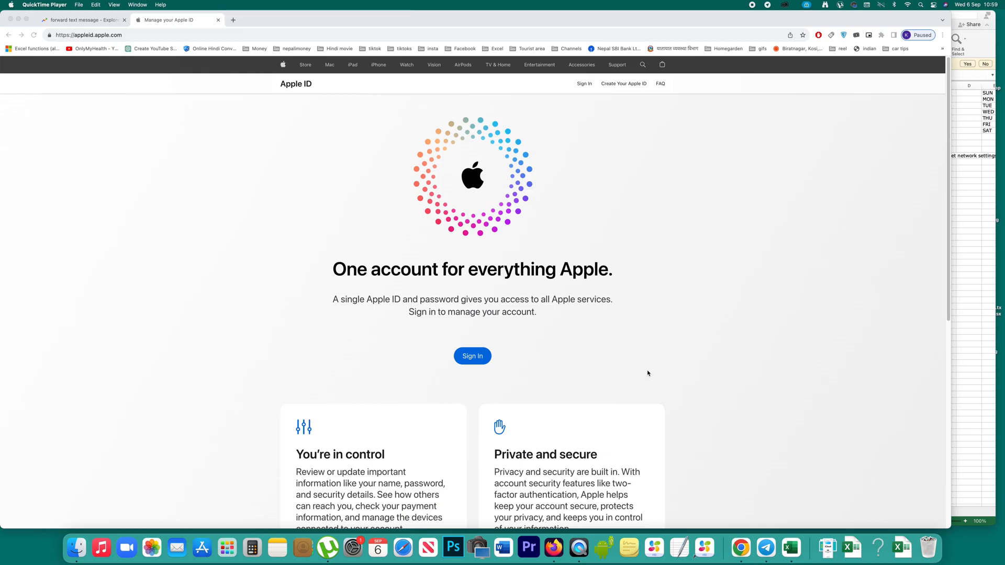
pyautogui.moveTo(614, 357)
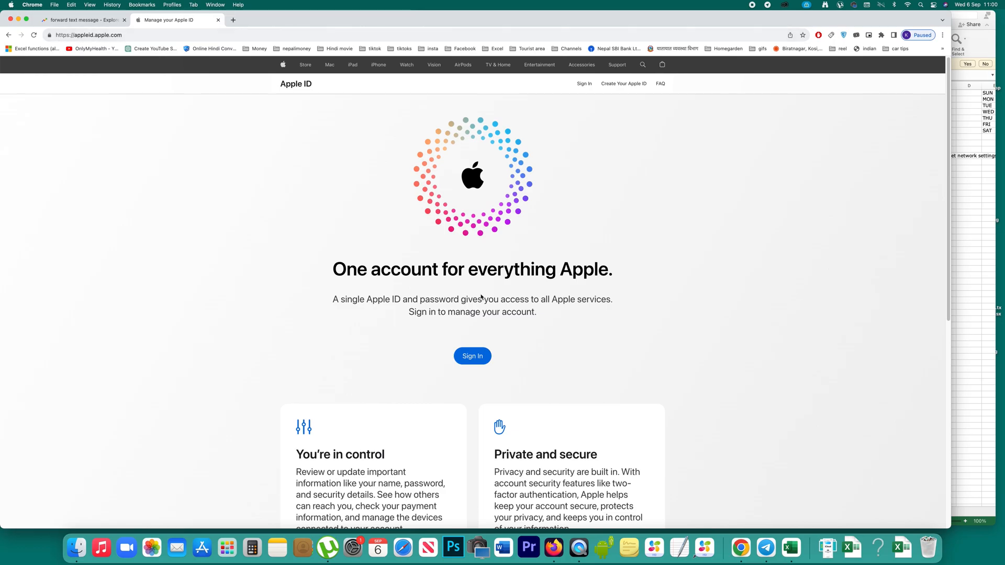
pyautogui.click(472, 356)
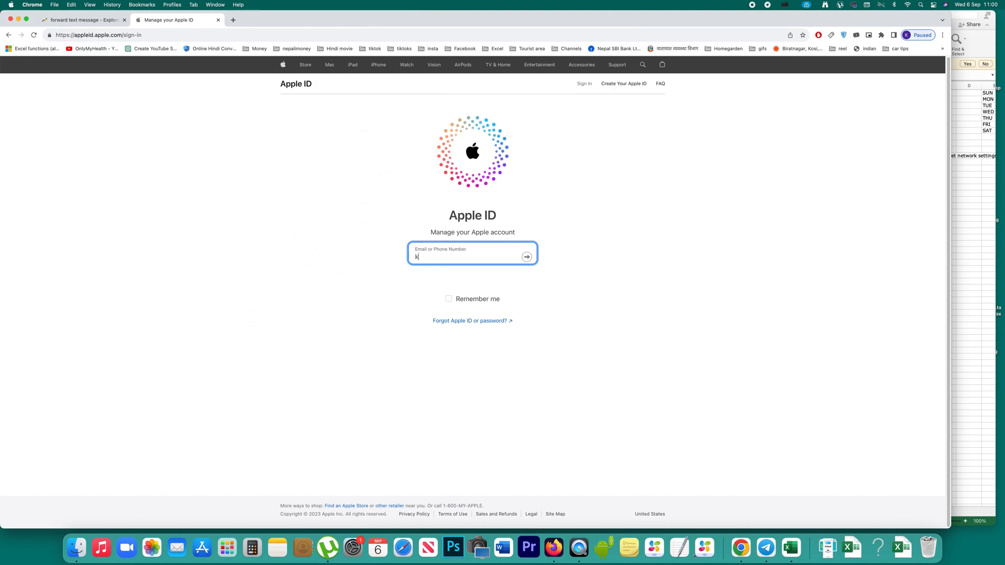
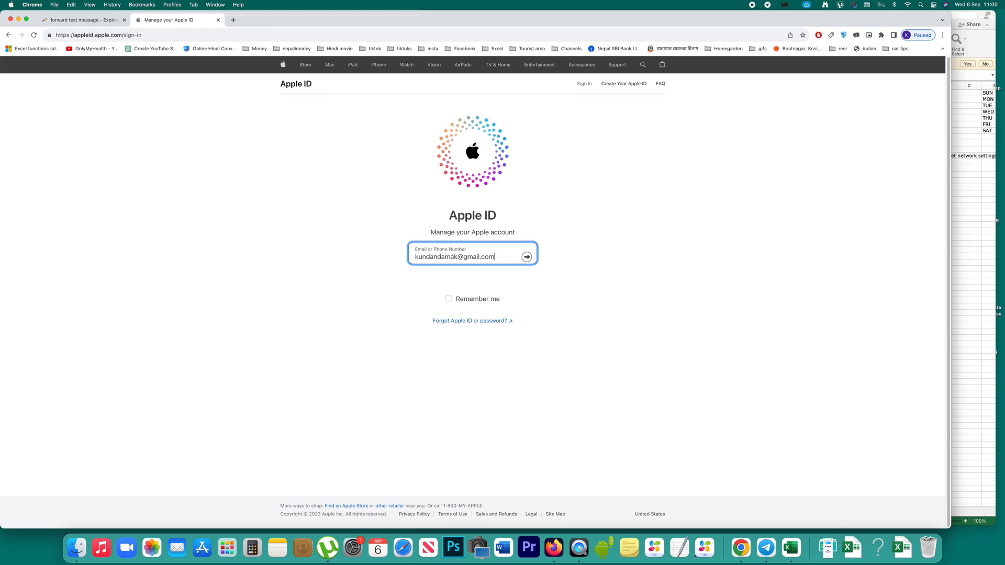
pyautogui.click(526, 256)
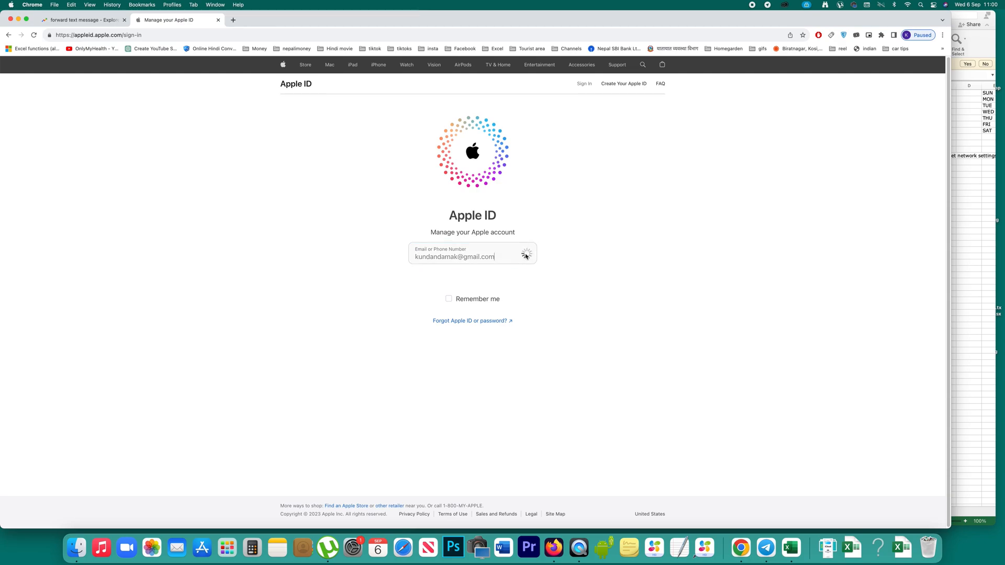
pyautogui.click(526, 253)
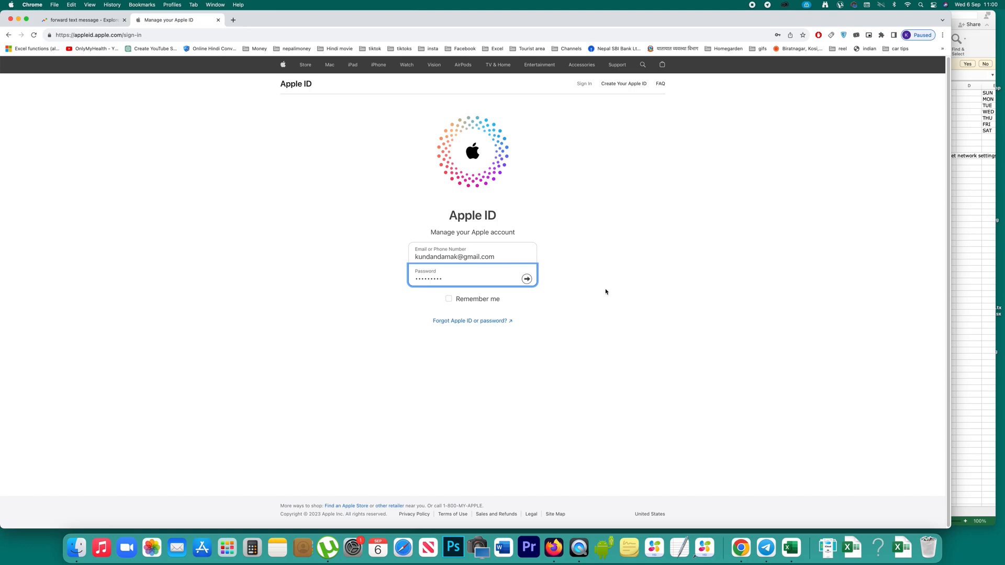
pyautogui.click(526, 279)
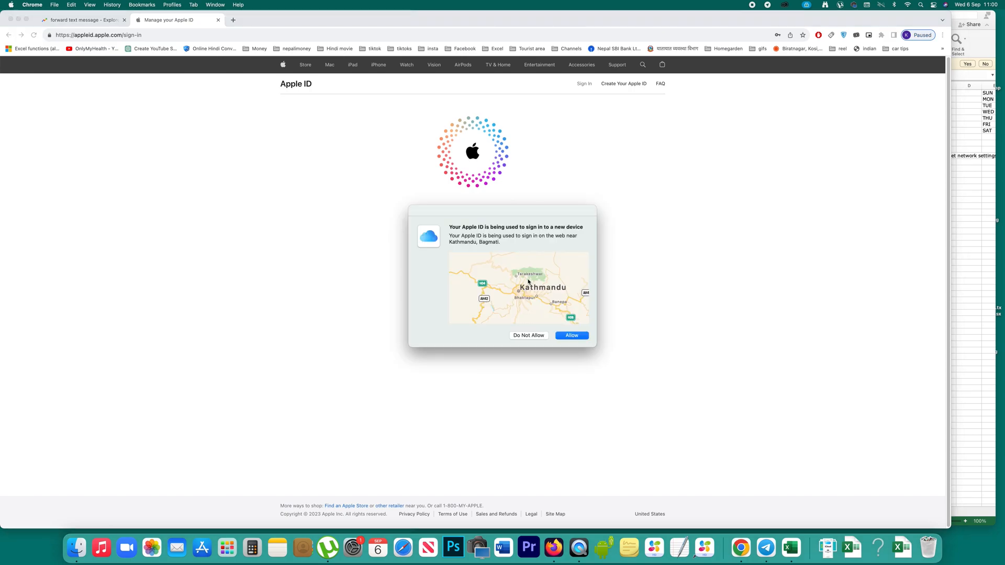
# - Allow the new-device sign-in, dismiss the verification code notice, and open Account Security
pyautogui.click(570, 336)
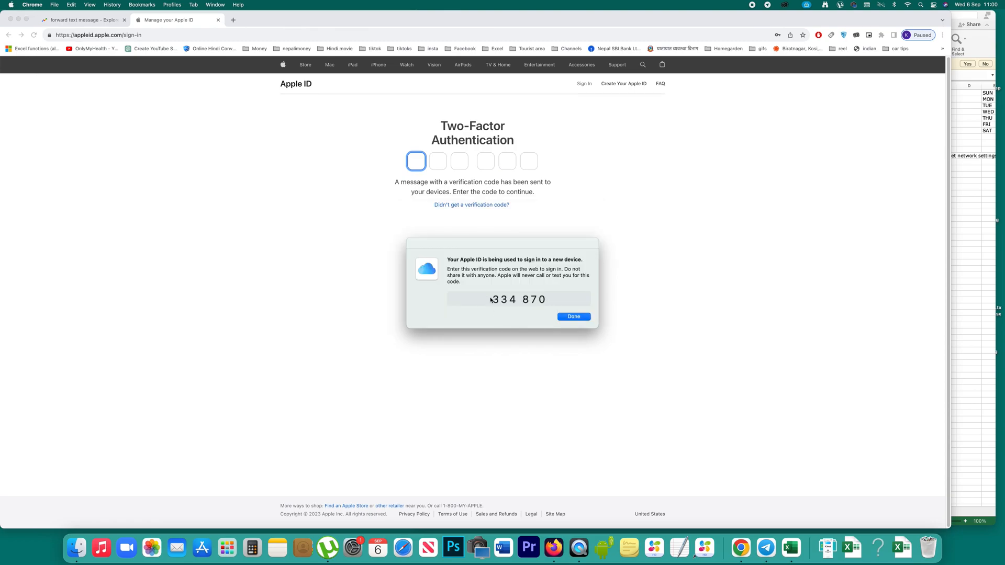
pyautogui.moveTo(542, 166)
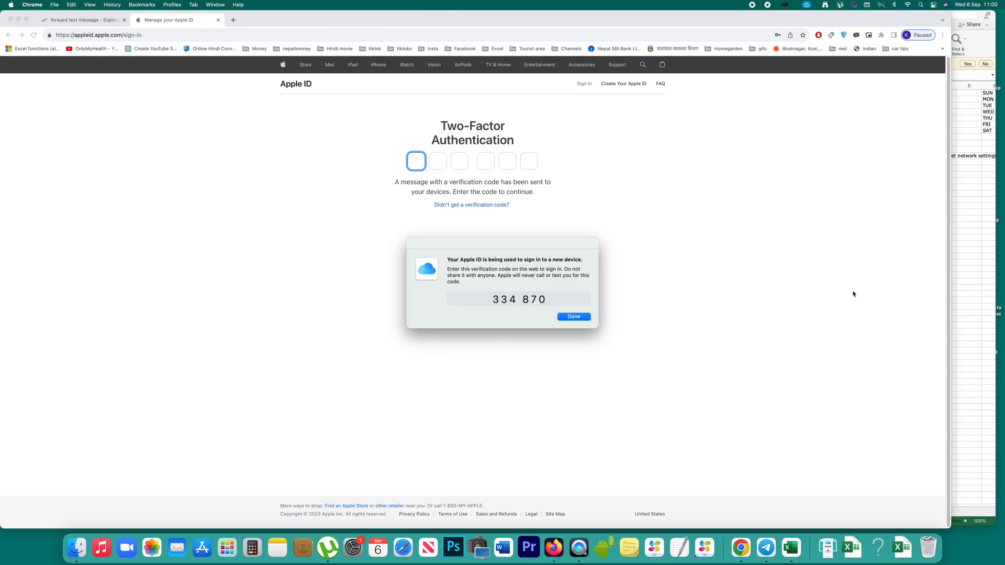
pyautogui.moveTo(572, 305)
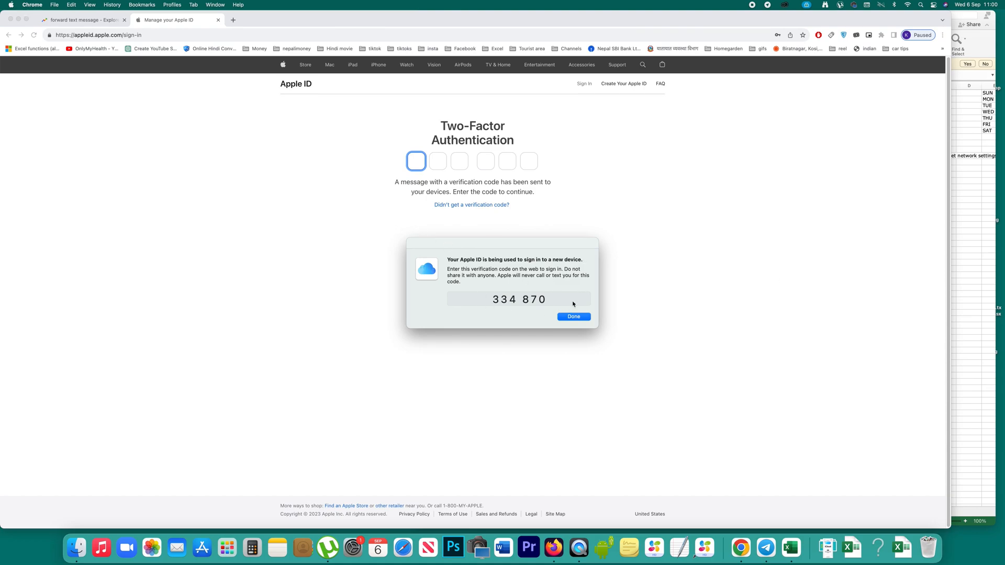
pyautogui.click(572, 317)
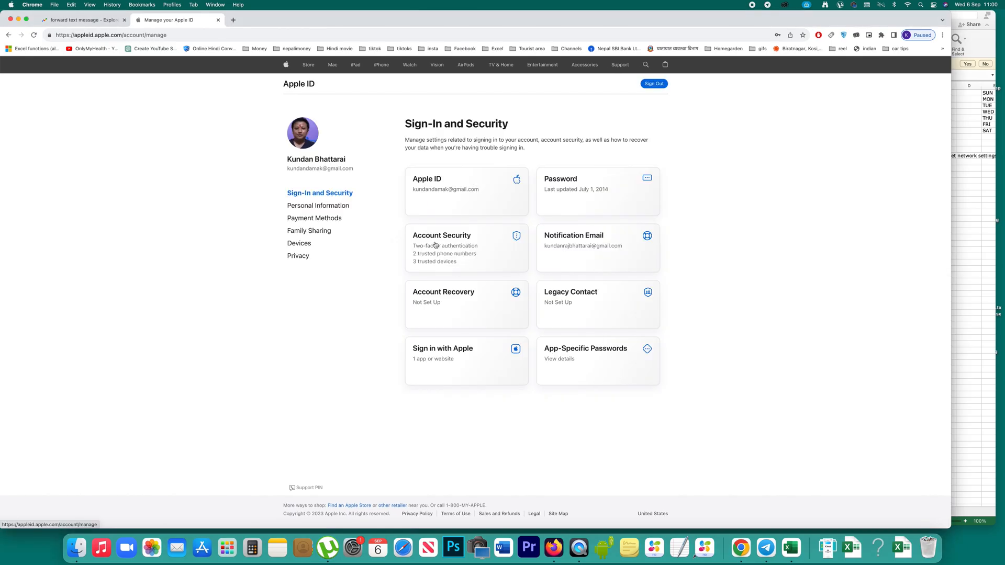
pyautogui.click(466, 248)
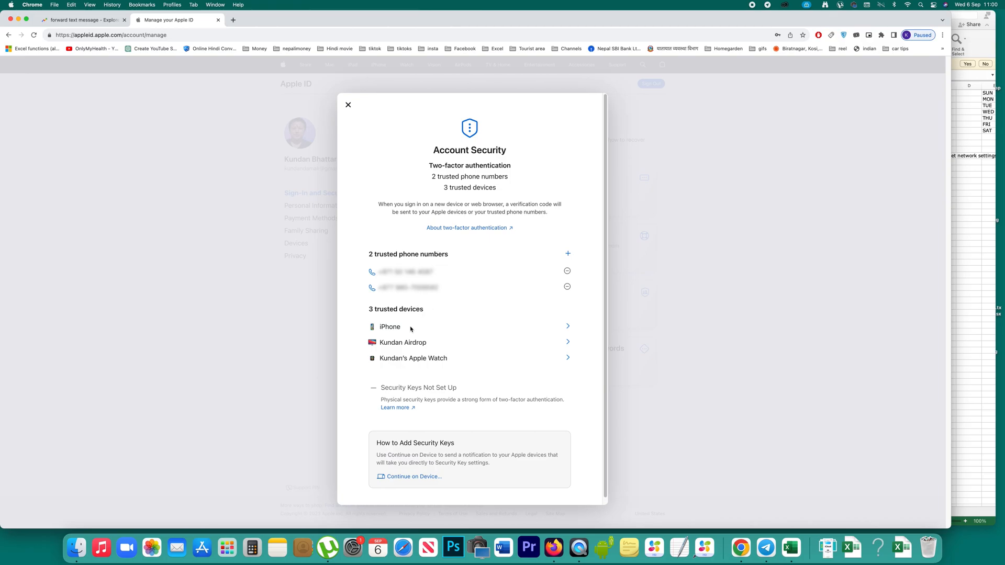